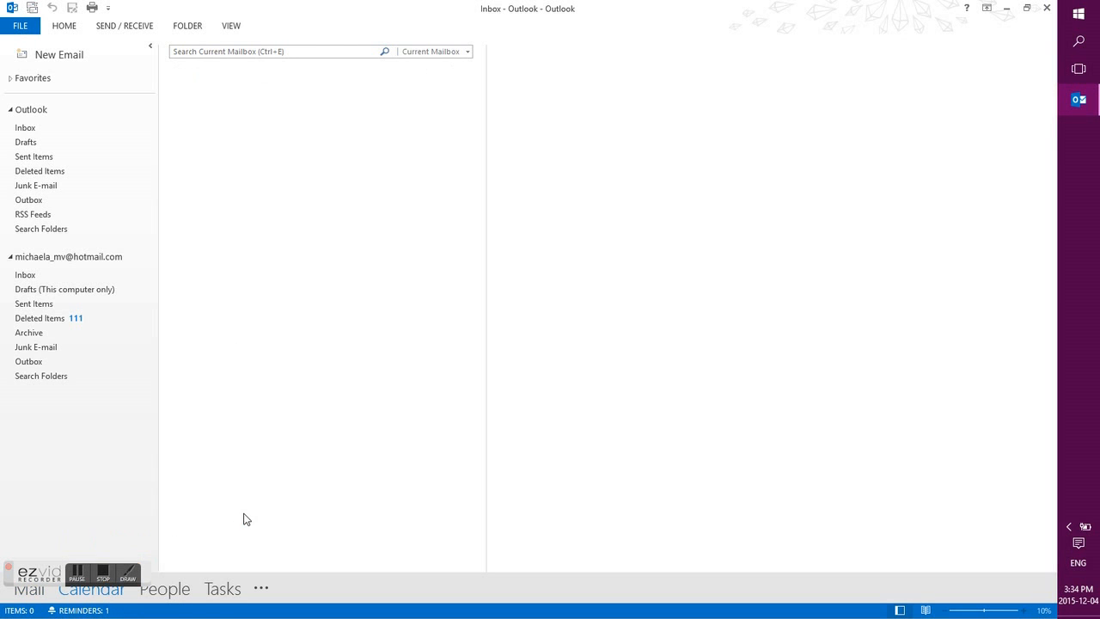
Switch from the Inbox to the School Calendar's December 2015 month view.
click(89, 588)
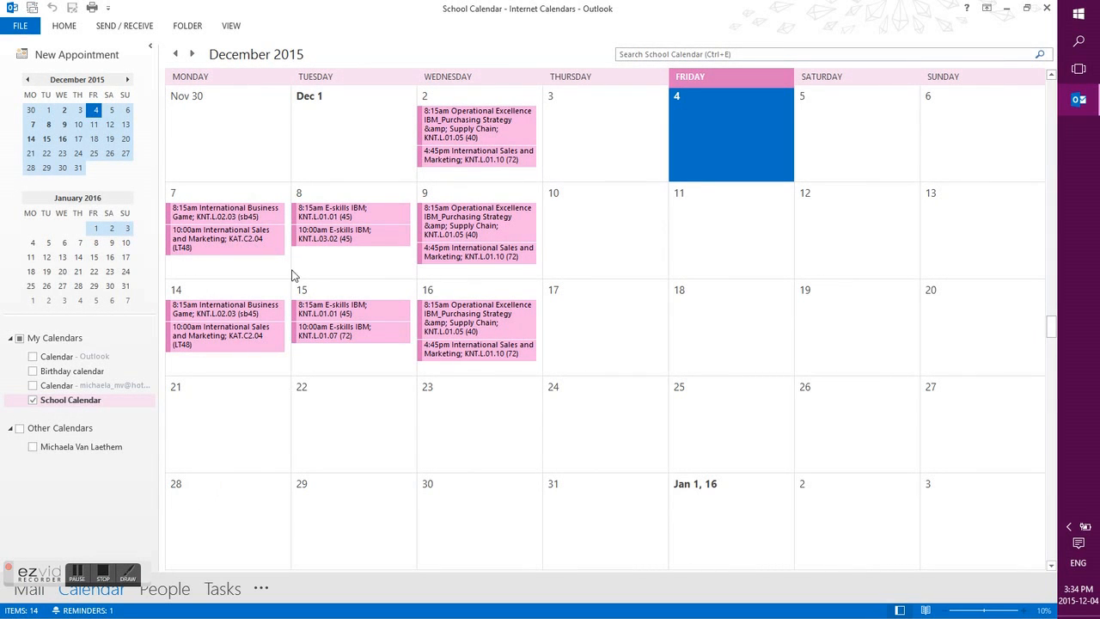
mouse_move(307, 64)
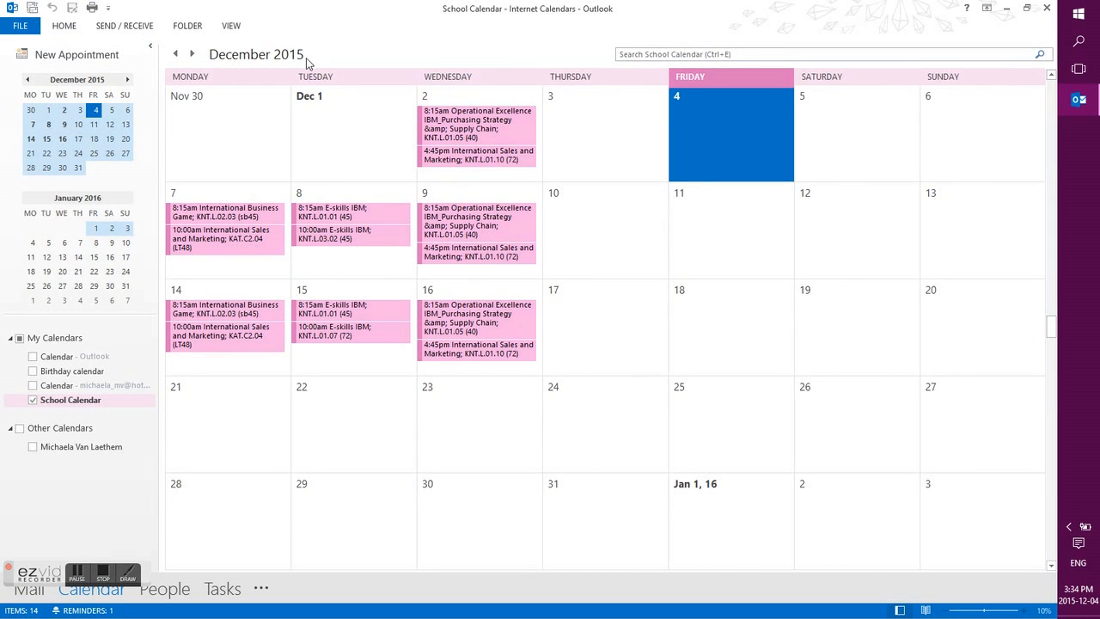
mouse_move(104, 14)
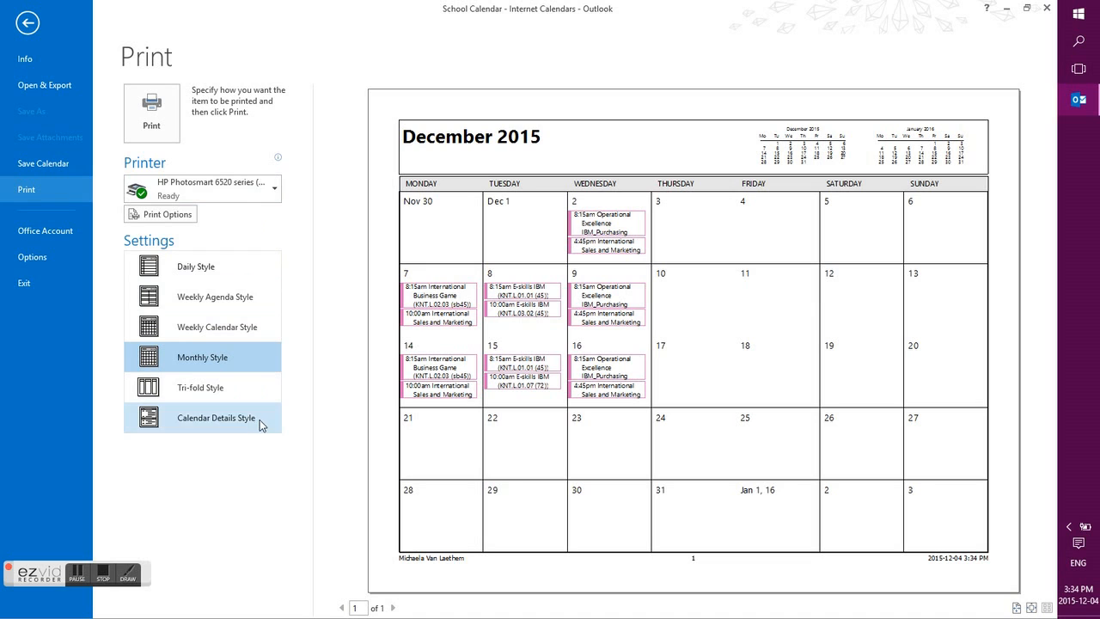
Choose Microsoft Print to PDF as the printer for the Monthly Style printout.
click(203, 188)
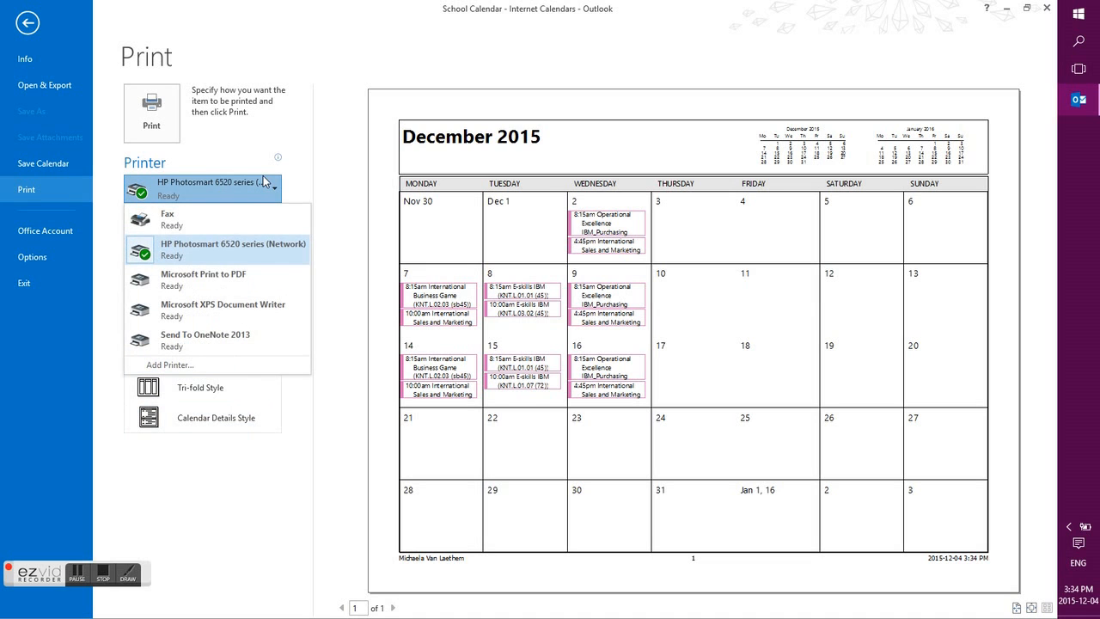
click(203, 279)
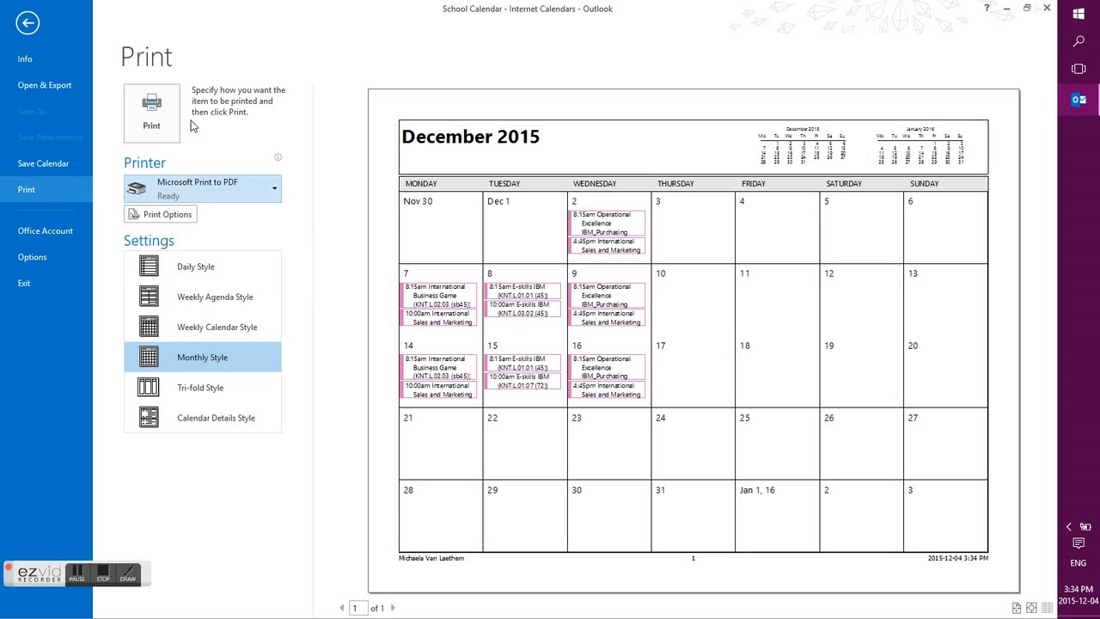
Print the month view and name the PDF in the College Things save dialog.
click(151, 103)
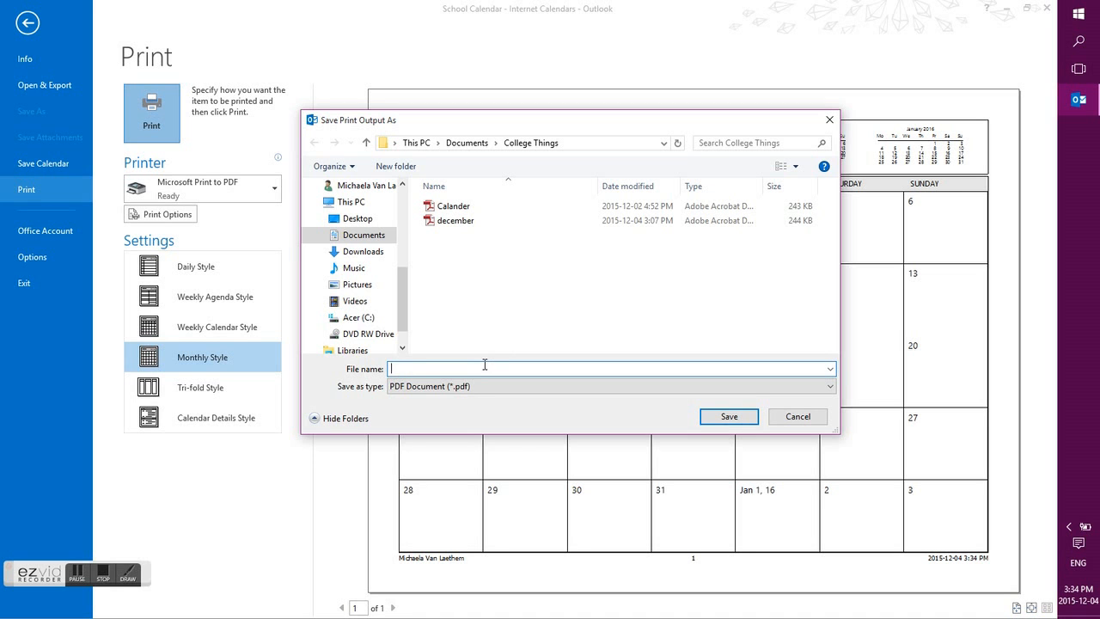
click(729, 416)
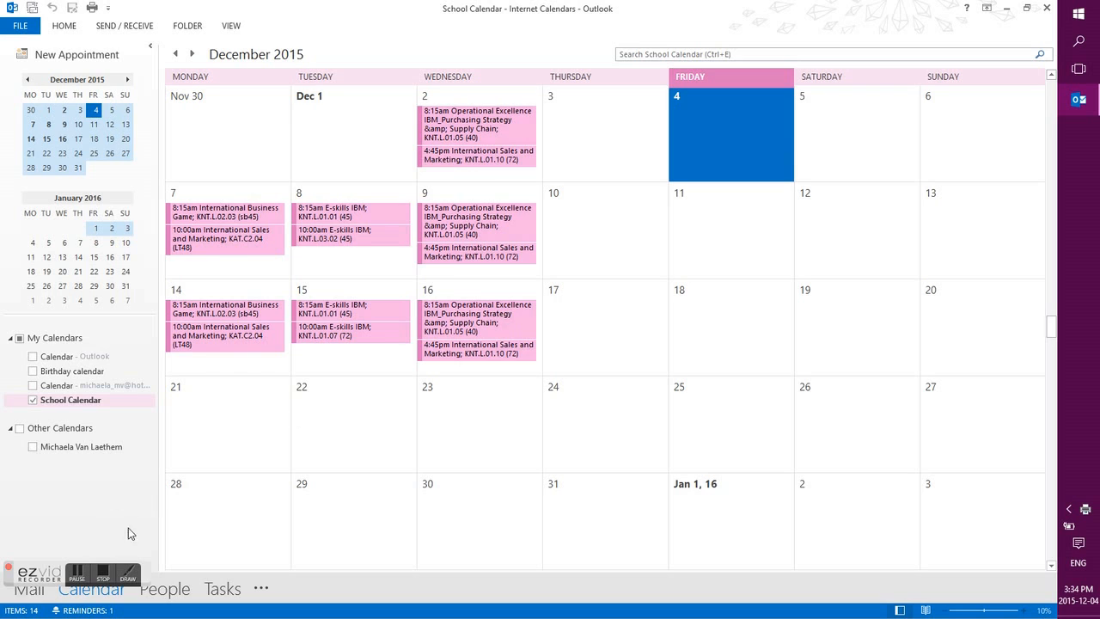
mouse_move(557, 240)
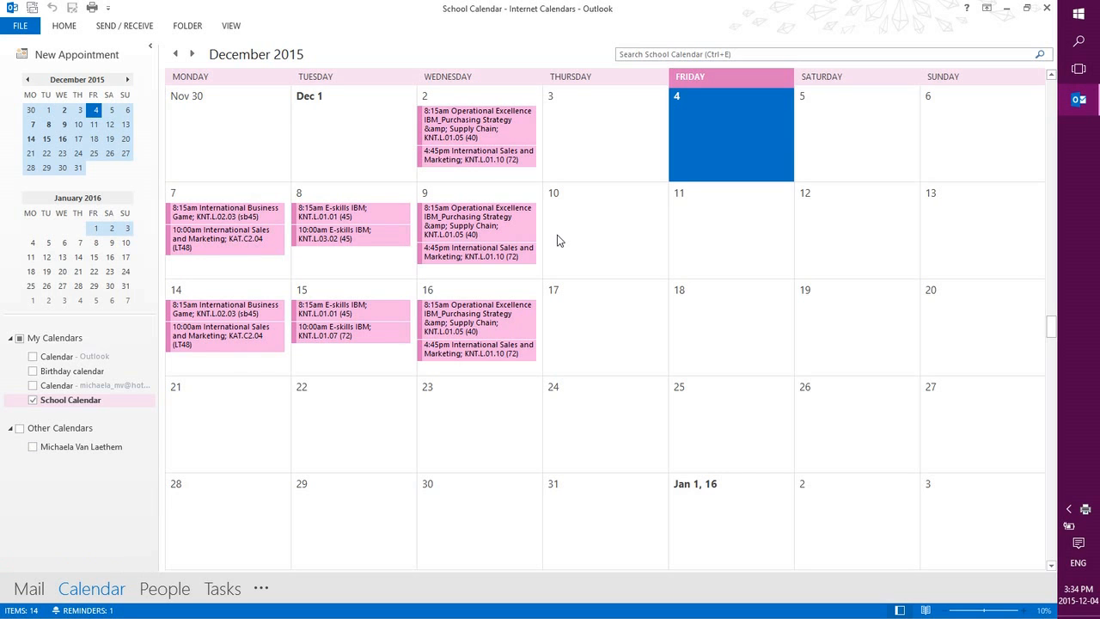